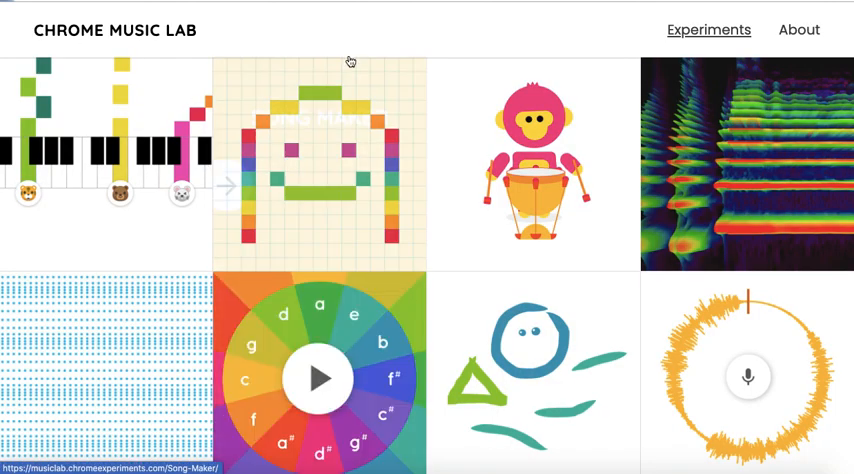
Step: Open the Arpeggios experiment from the Chrome Music Lab home tiles
left_click(318, 378)
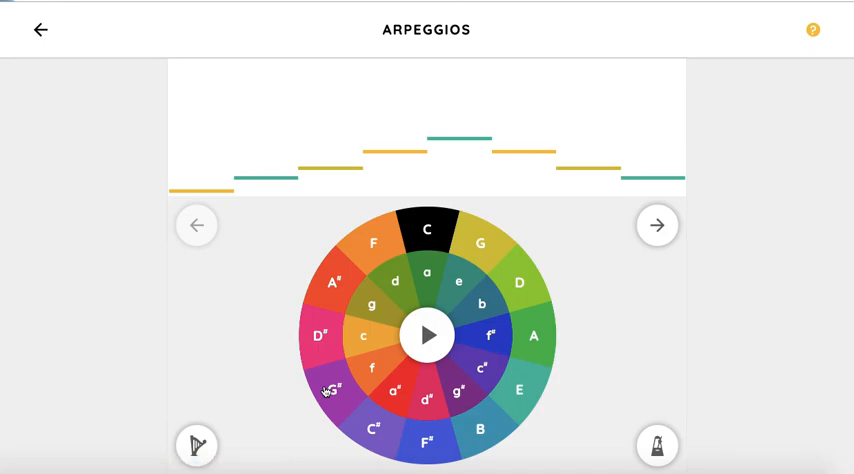
left_click(428, 334)
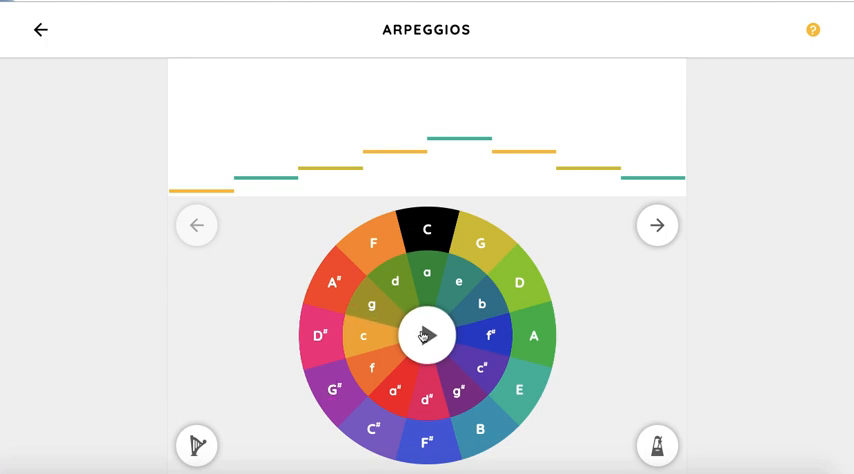
left_click(426, 334)
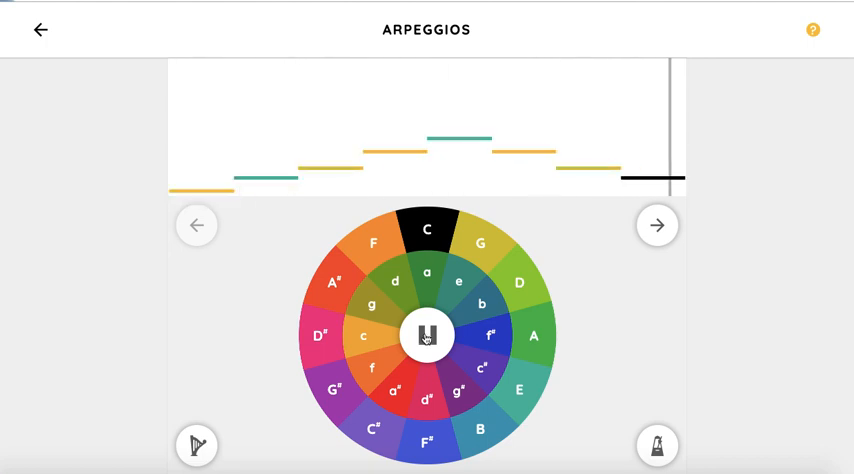
left_click(426, 336)
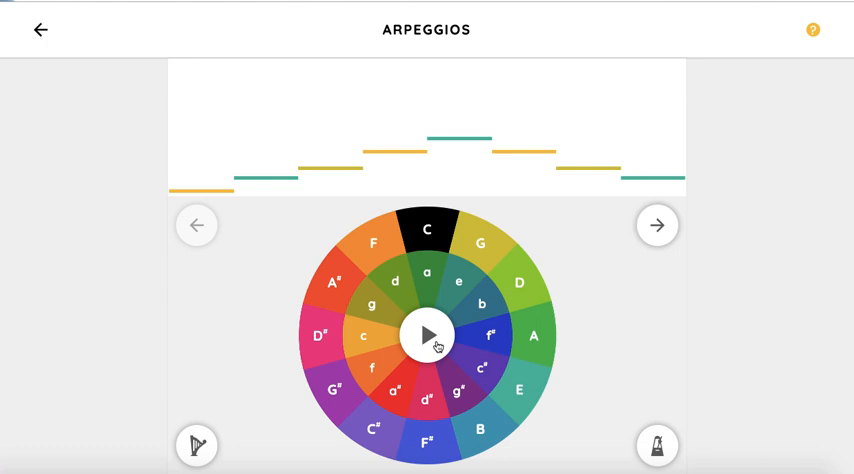
left_click(428, 334)
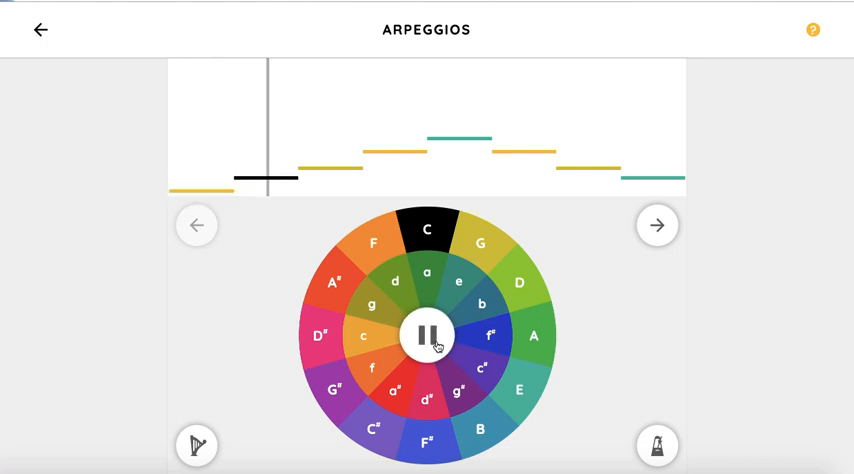
left_click(428, 336)
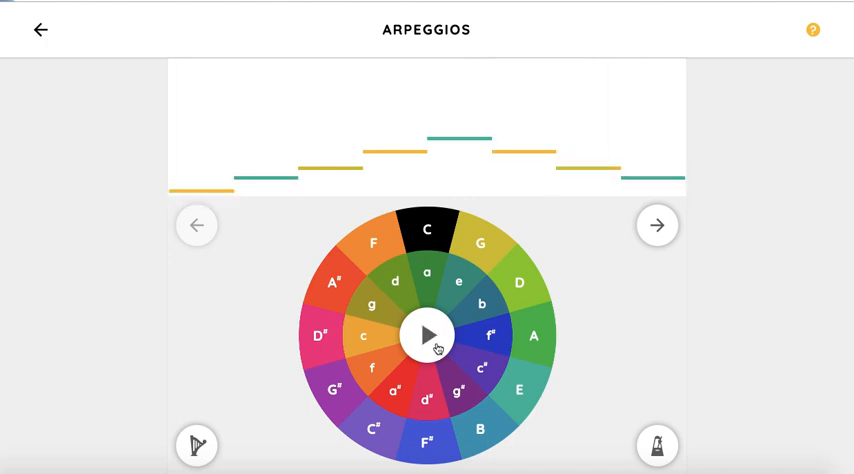
mouse_move(484, 240)
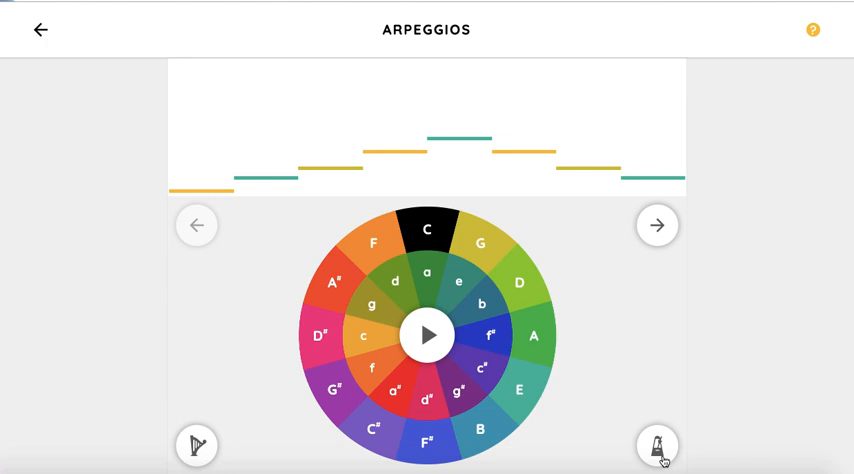
Step: Lower the arpeggio tempo from 120 to about 97 with the metronome slider and confirm
left_click(656, 446)
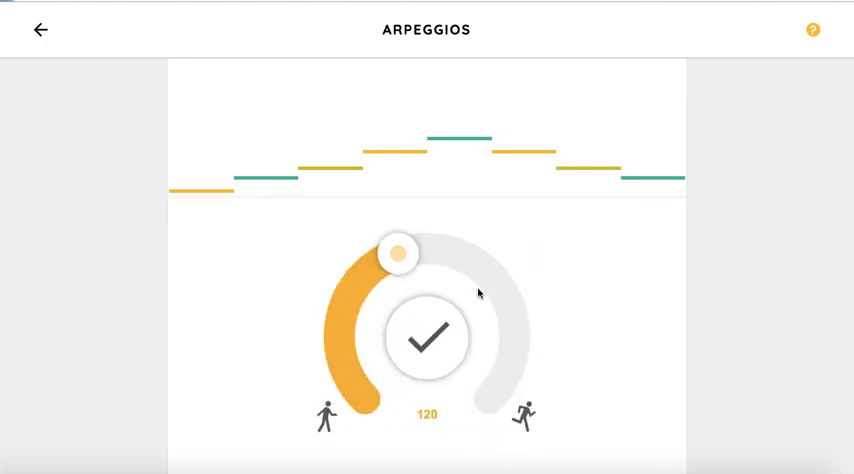
left_click_drag(398, 254, 380, 264)
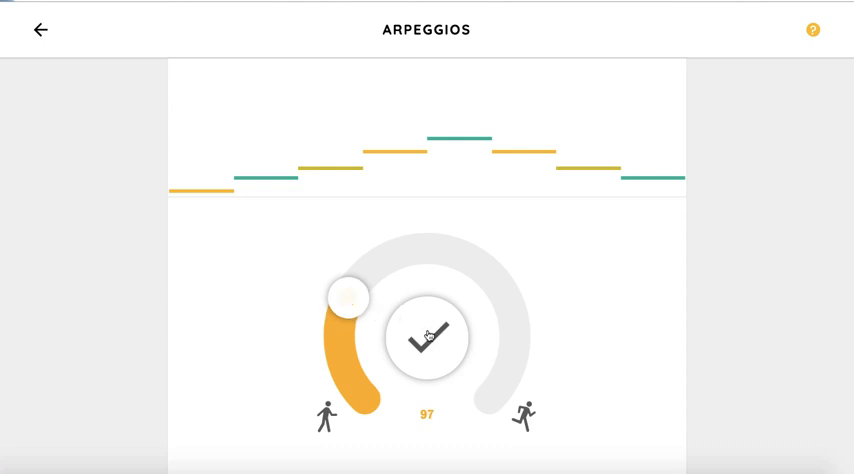
left_click(426, 336)
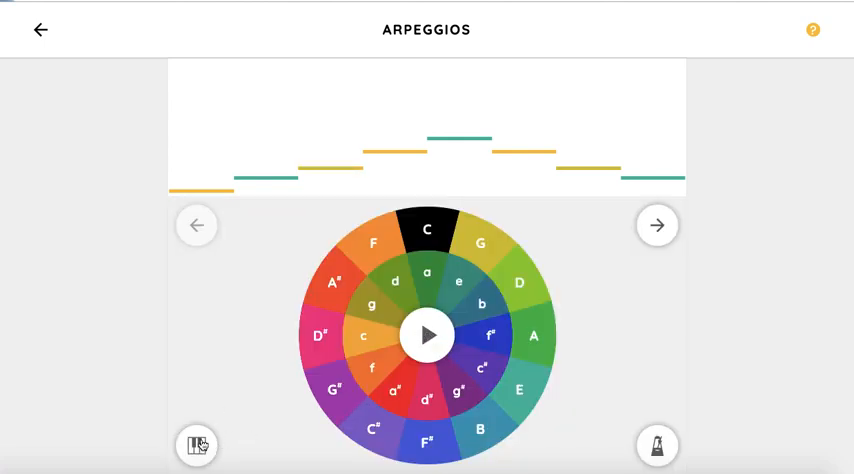
Step: Change the sound from harp to piano, play the slower C arpeggio, then stop playback
left_click(196, 444)
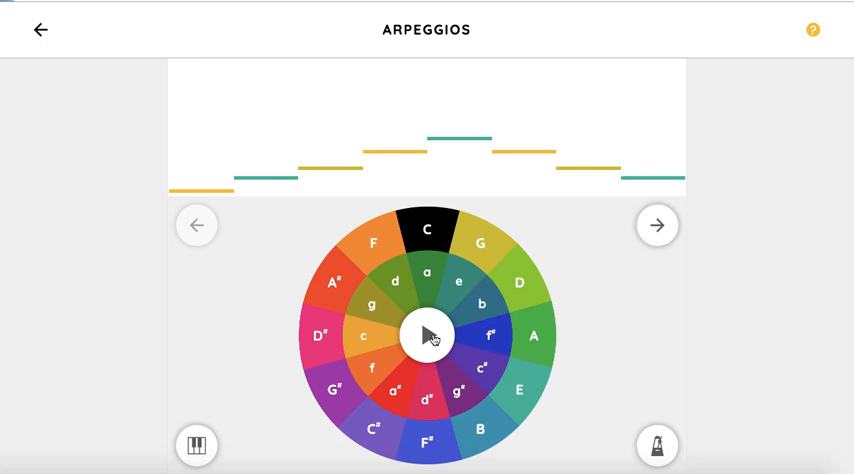
left_click(426, 336)
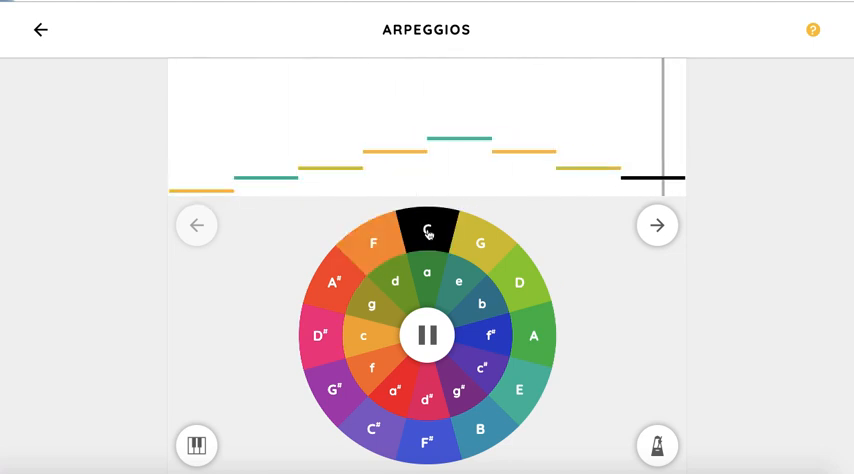
left_click(428, 336)
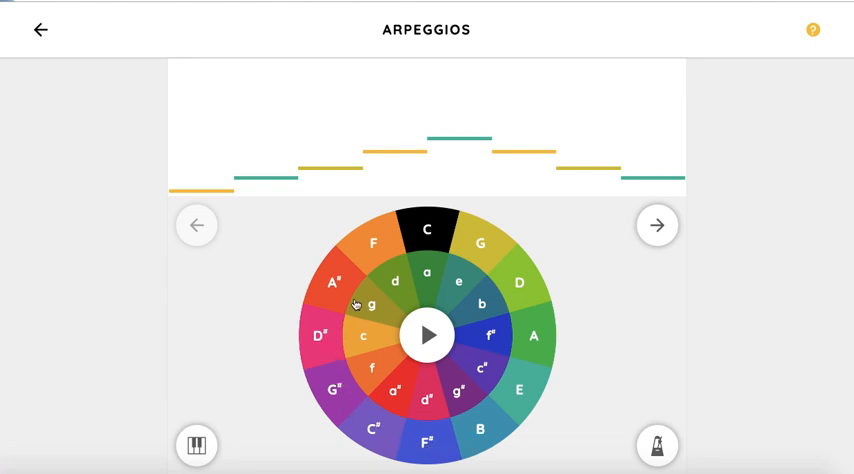
mouse_move(372, 312)
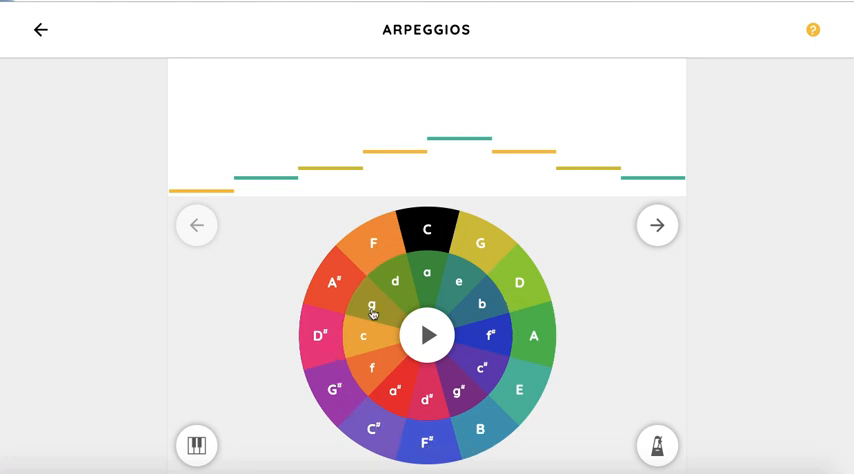